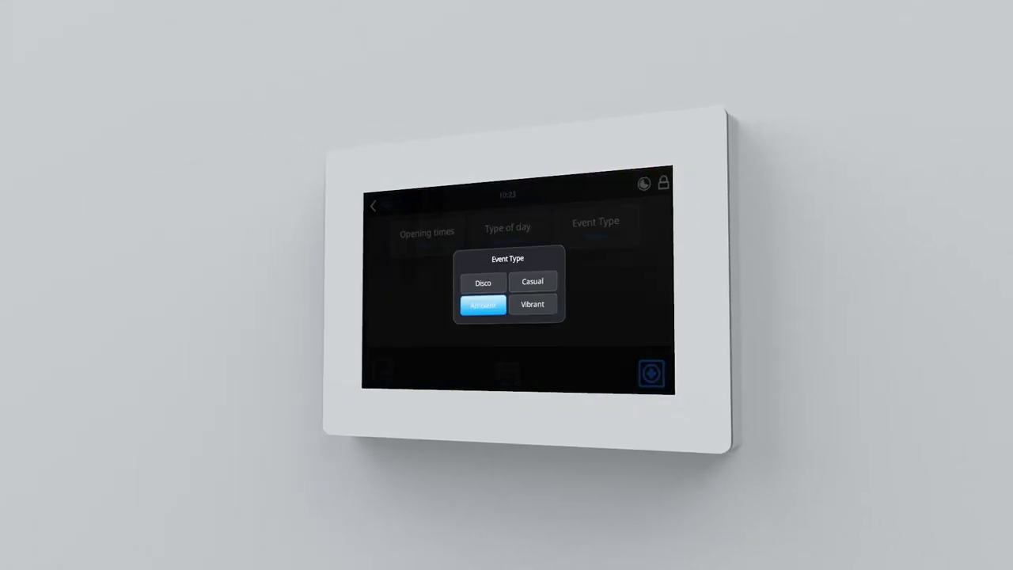
# Choose Casual in the Event Type popup so the tag reads Casual.
pyautogui.click(532, 281)
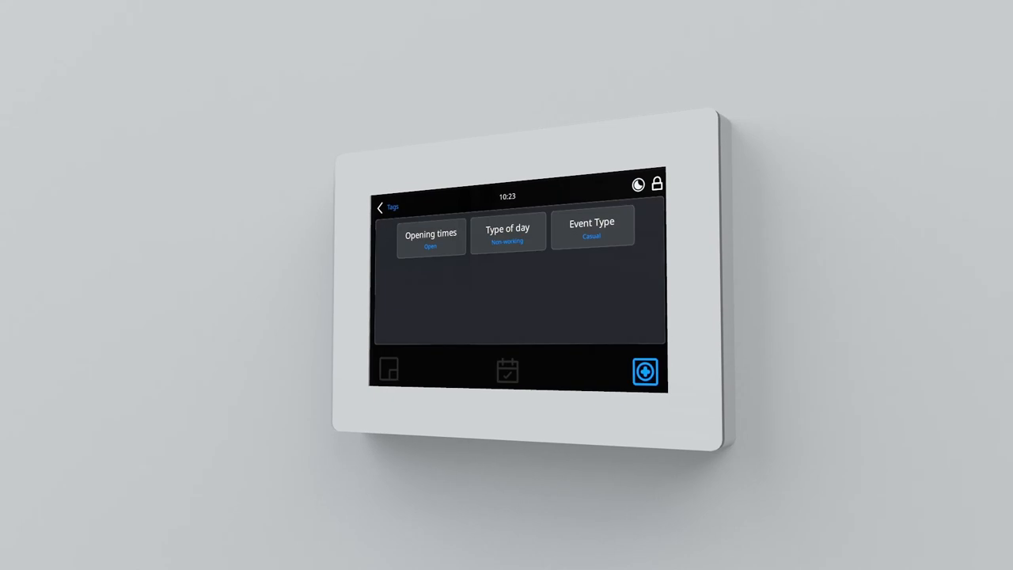